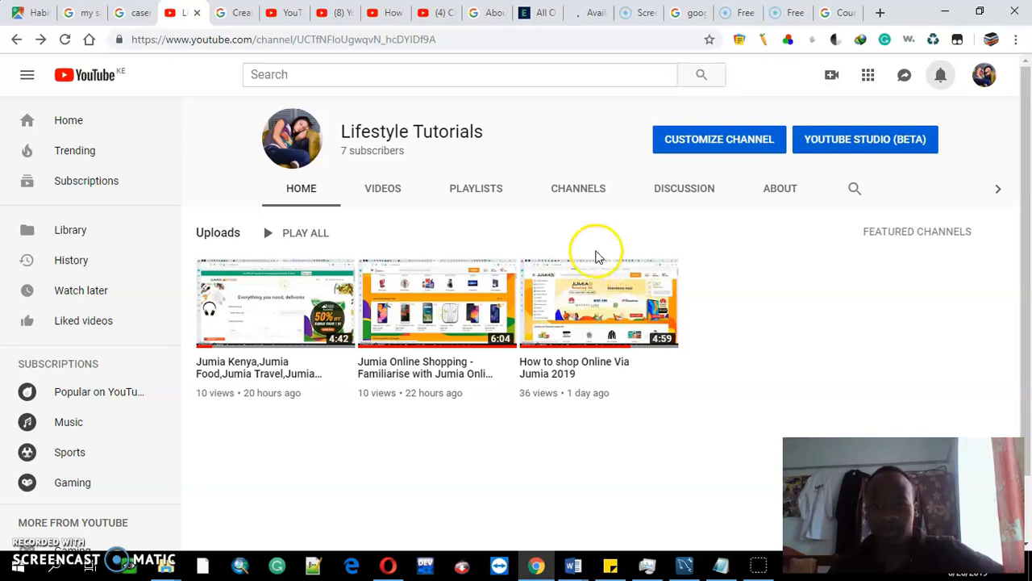
{"action": "mouse_move", "coordinate": [750, 162]}
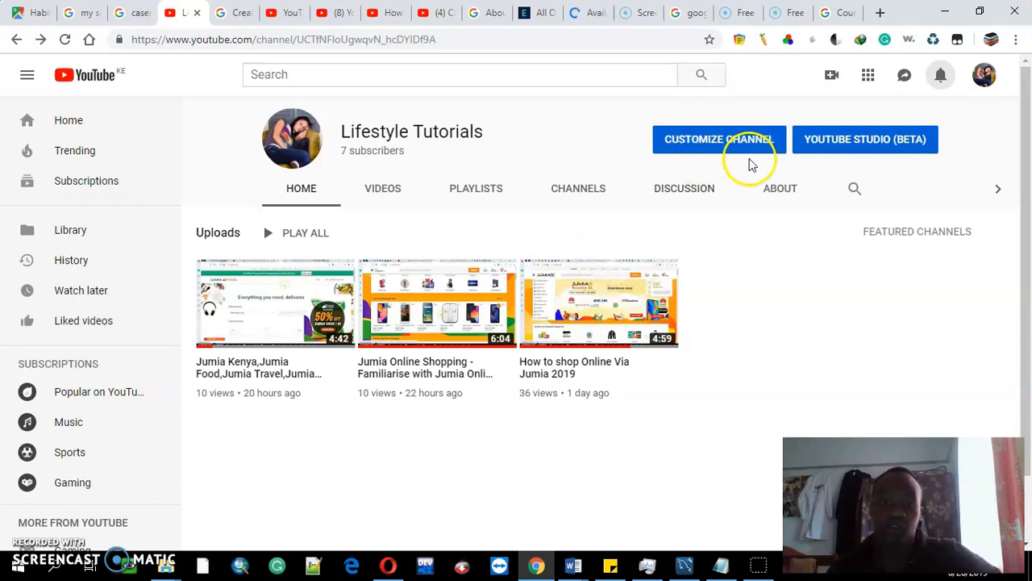
{"action": "mouse_move", "coordinate": [352, 156]}
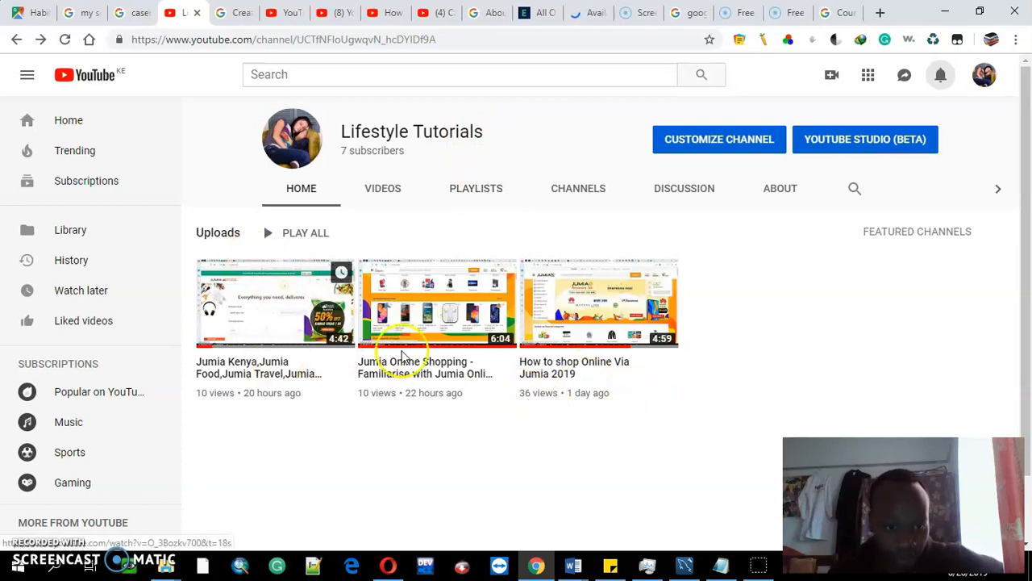
{"action": "mouse_move", "coordinate": [218, 374]}
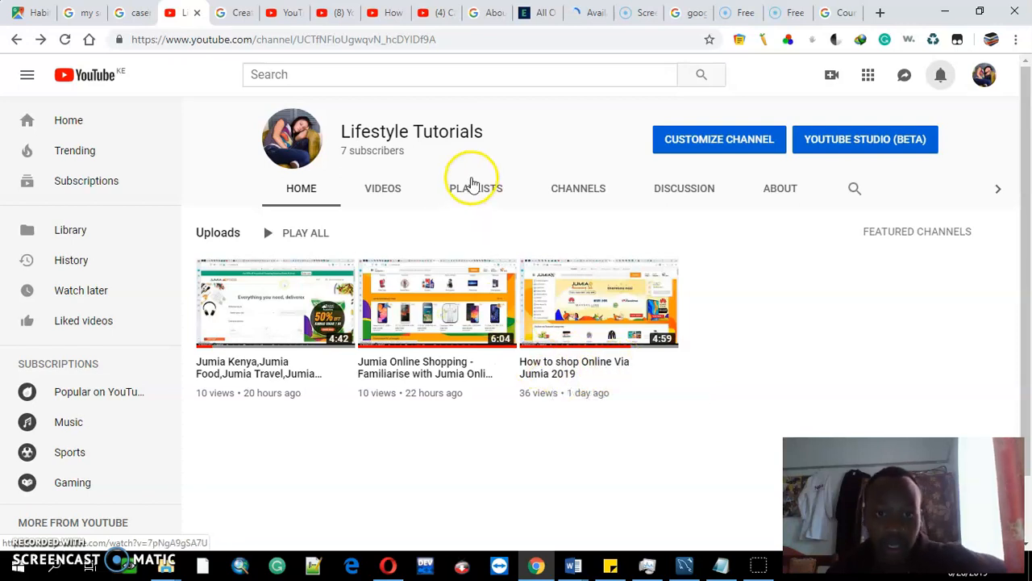
{"action": "mouse_move", "coordinate": [499, 224]}
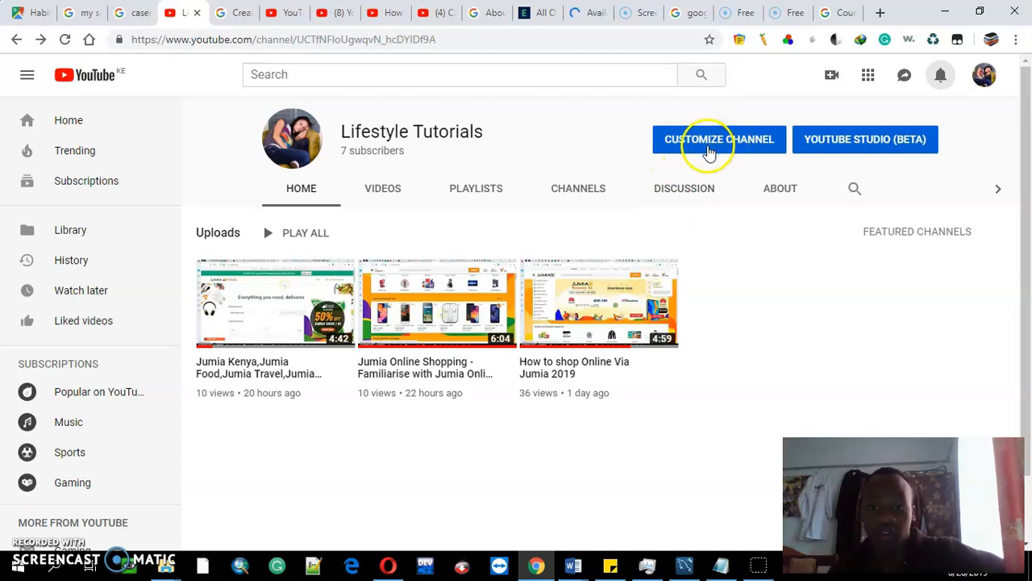
Step: Enter the Customize Channel view for Lifestyle Tutorials and scroll through its sections
{"action": "left_click", "coordinate": [718, 139]}
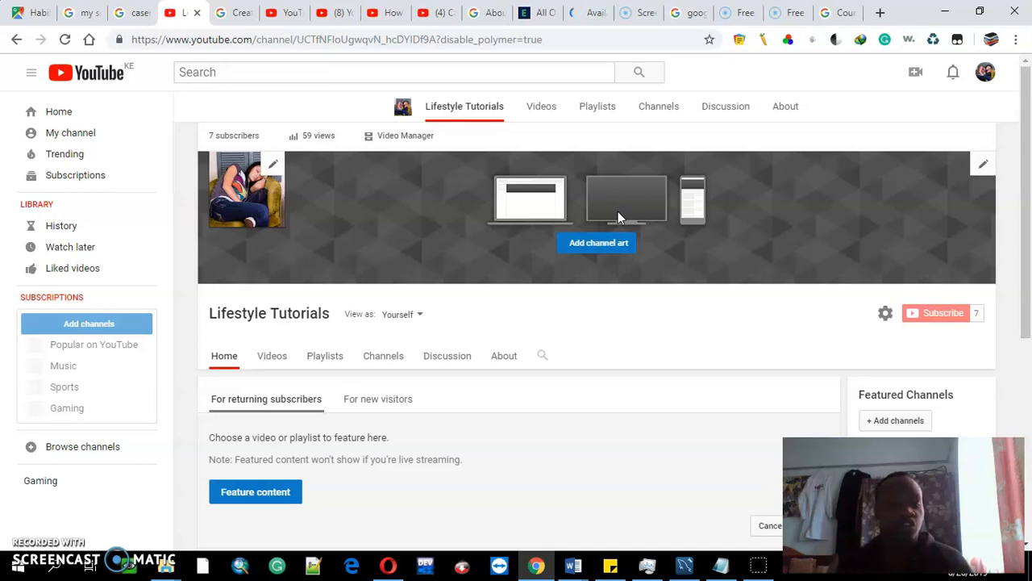
{"action": "scroll", "scroll_direction": "down", "scroll_amount": 3}
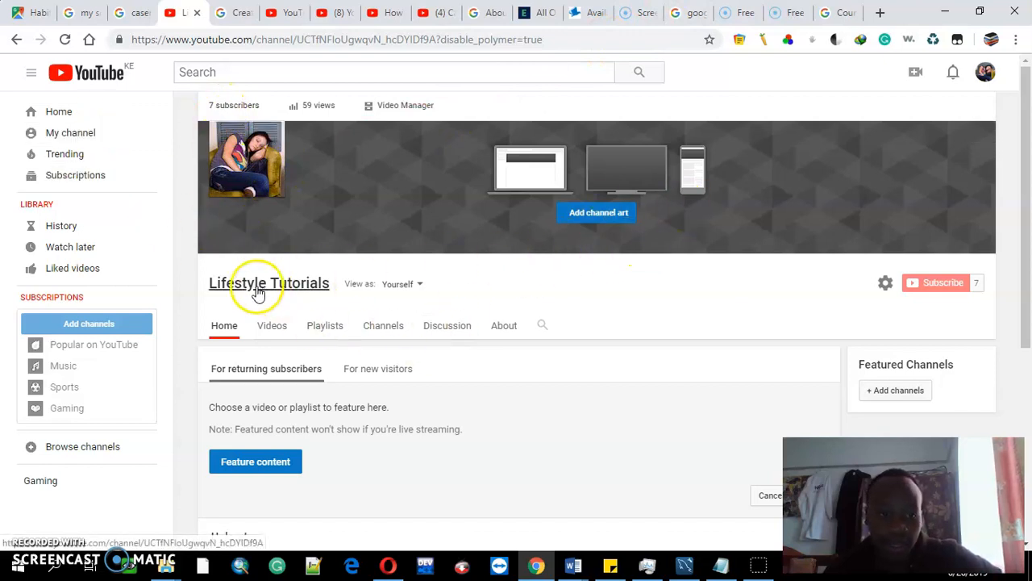
{"action": "mouse_move", "coordinate": [254, 291]}
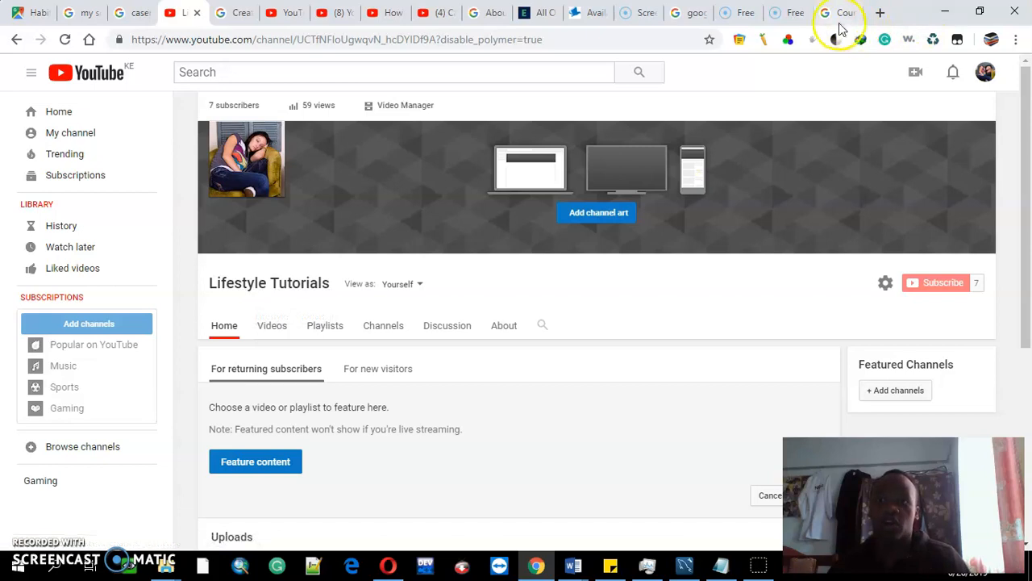
{"action": "left_click", "coordinate": [839, 12]}
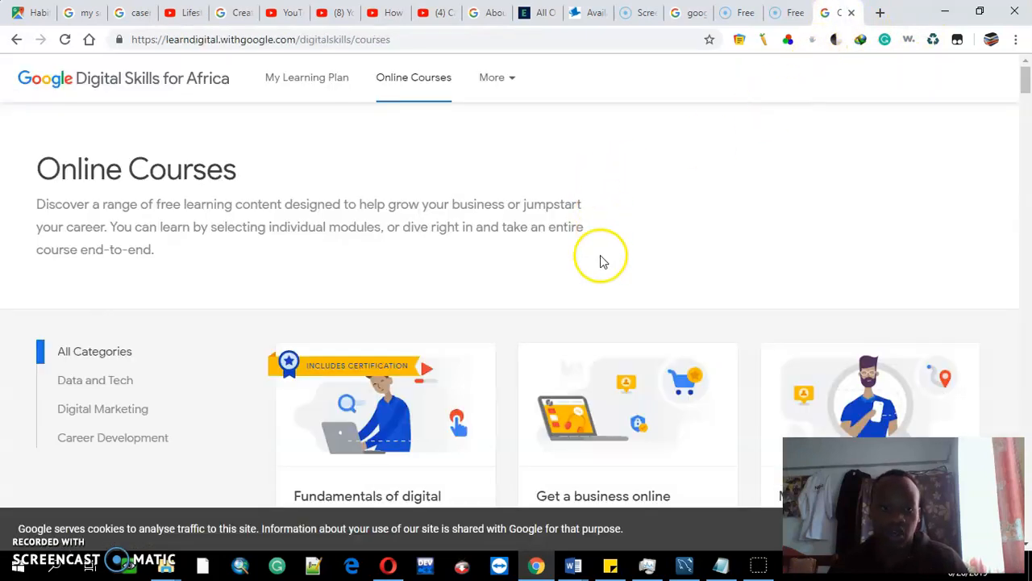
{"action": "mouse_move", "coordinate": [352, 382]}
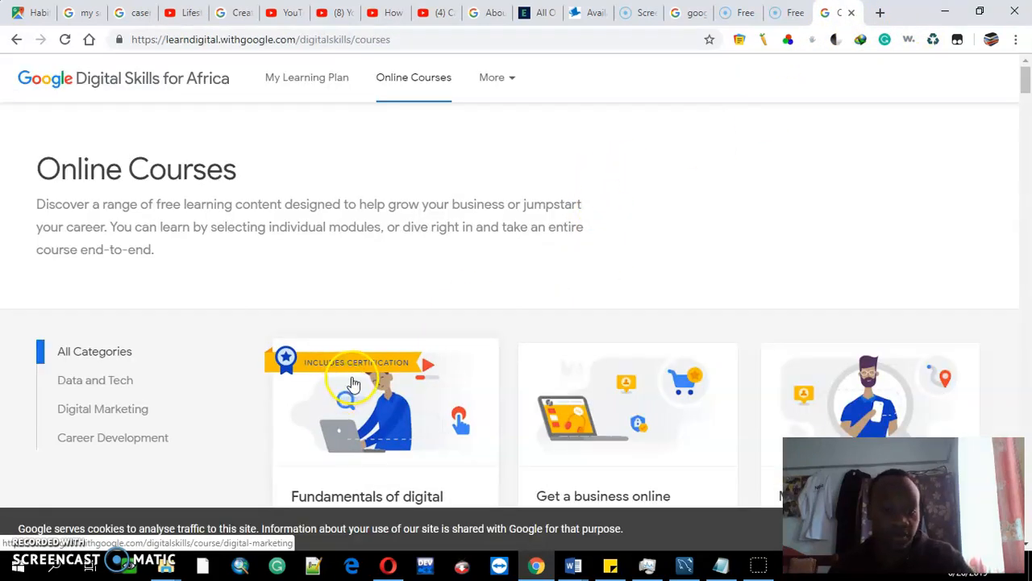
{"action": "mouse_move", "coordinate": [379, 363]}
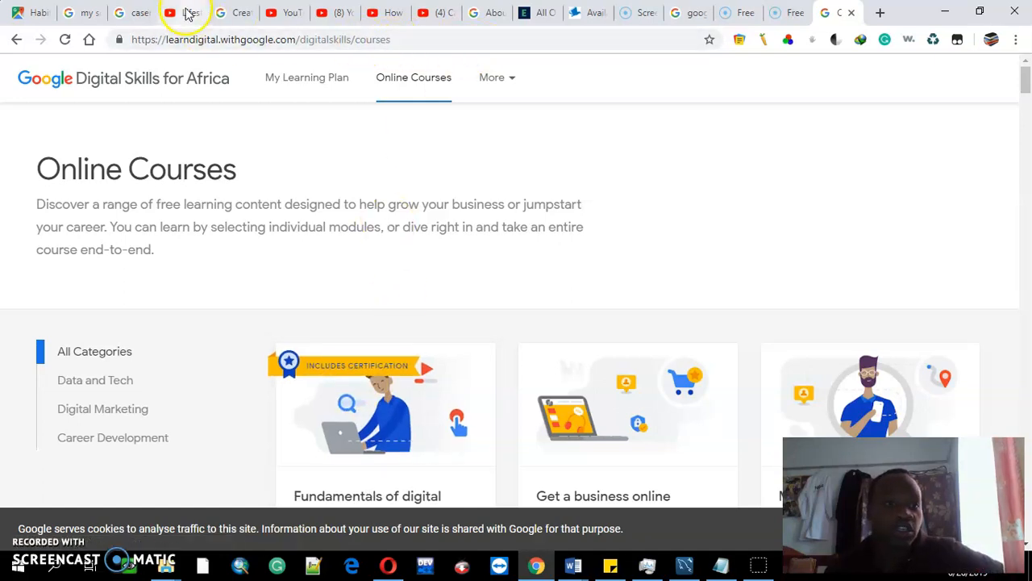
{"action": "left_click", "coordinate": [185, 12]}
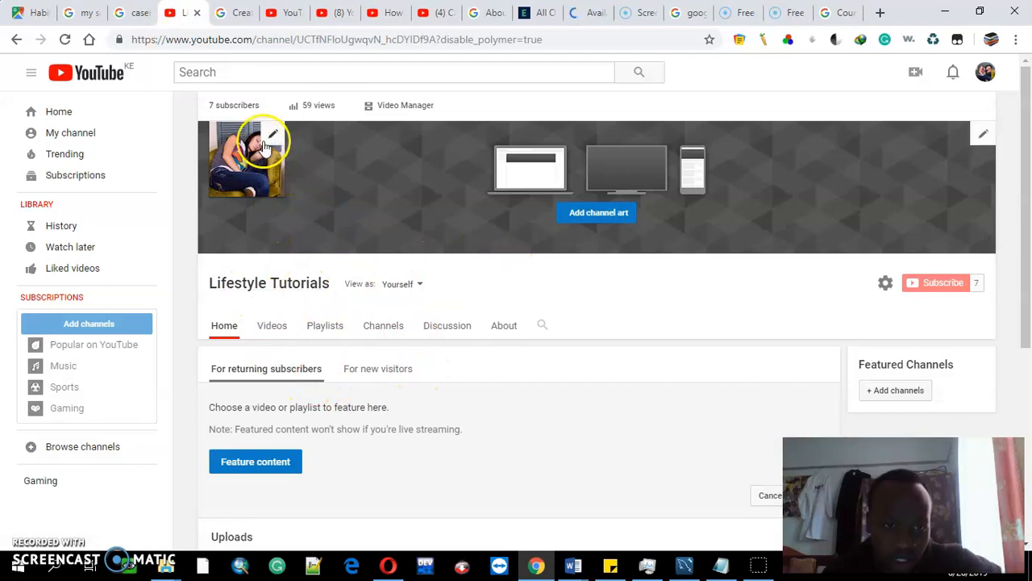
{"action": "left_click", "coordinate": [272, 135]}
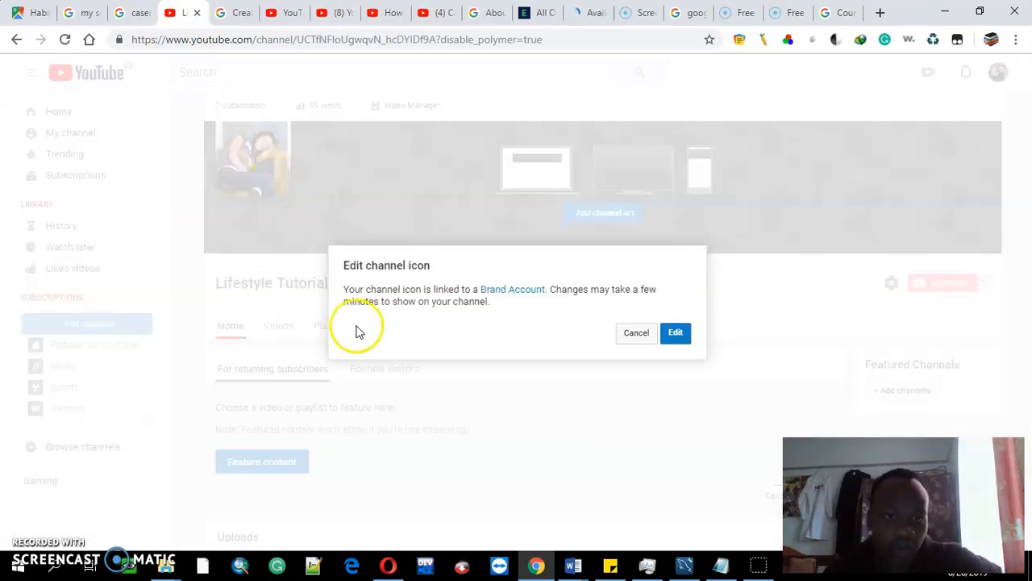
{"action": "mouse_move", "coordinate": [434, 278]}
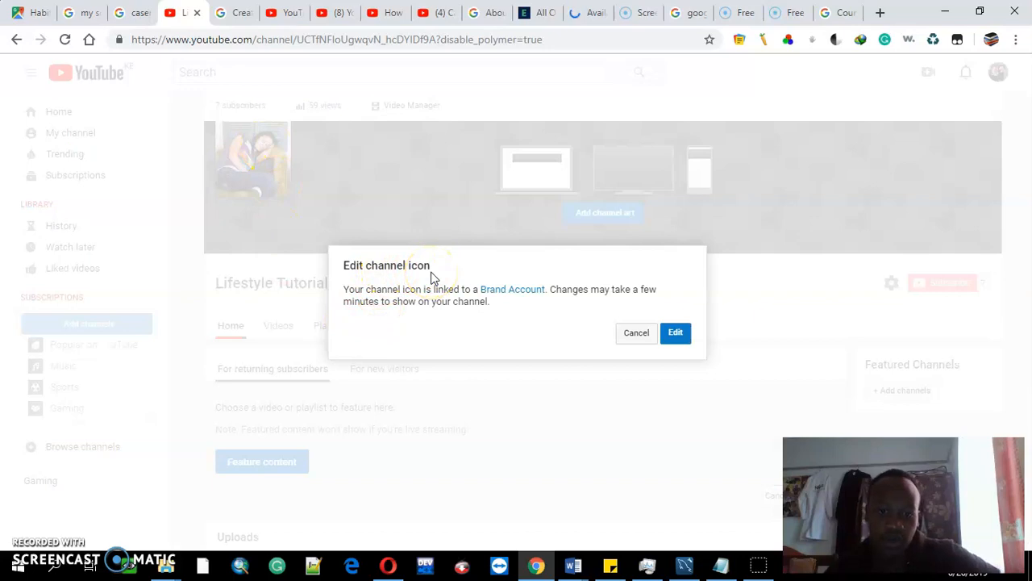
{"action": "mouse_move", "coordinate": [553, 234]}
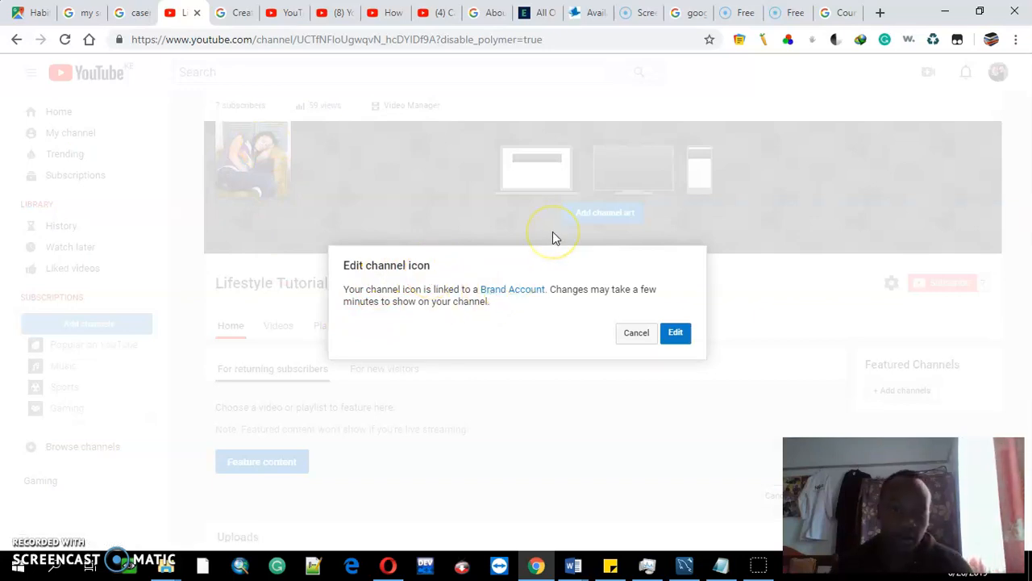
{"action": "mouse_move", "coordinate": [270, 175]}
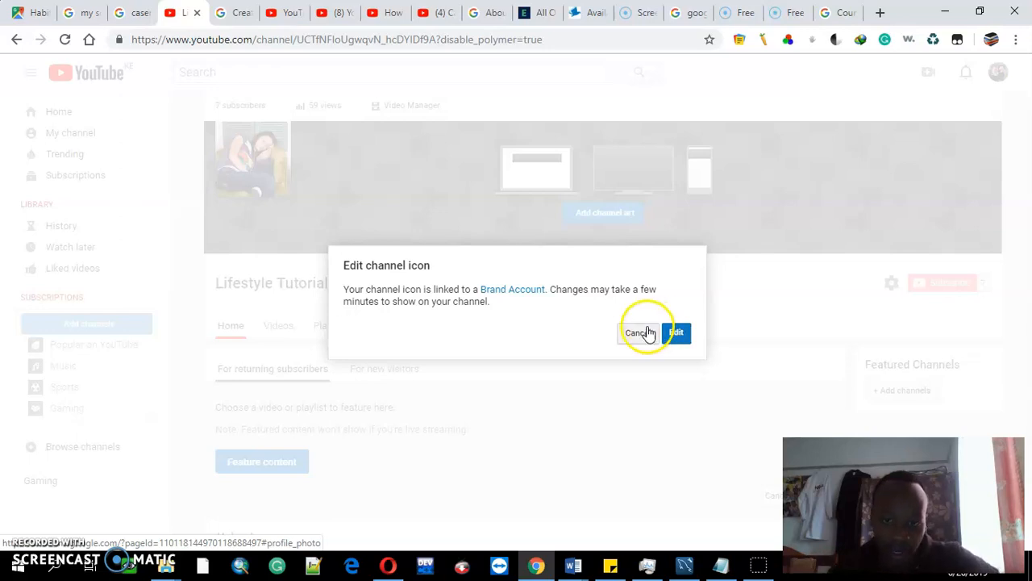
{"action": "left_click", "coordinate": [638, 332]}
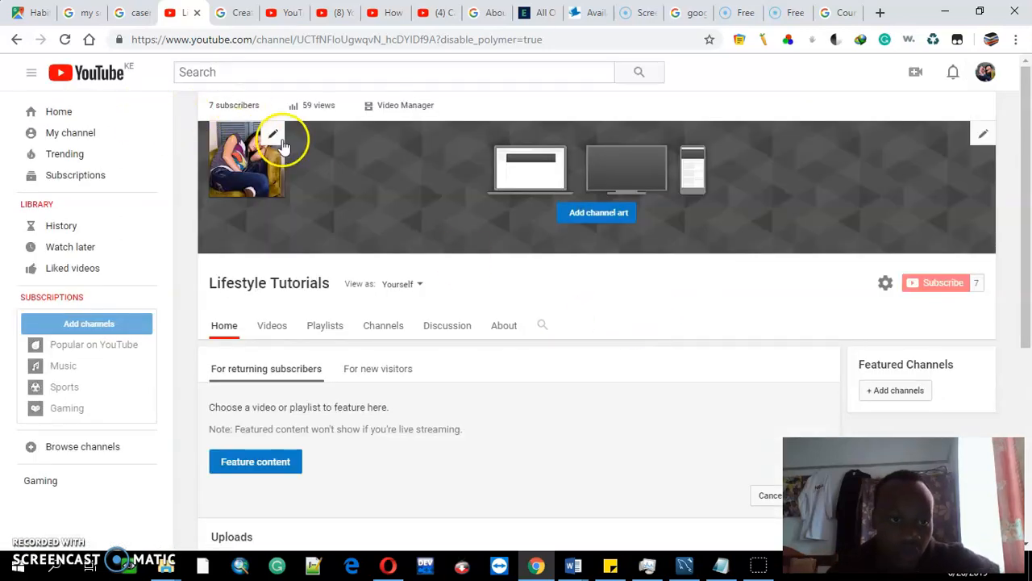